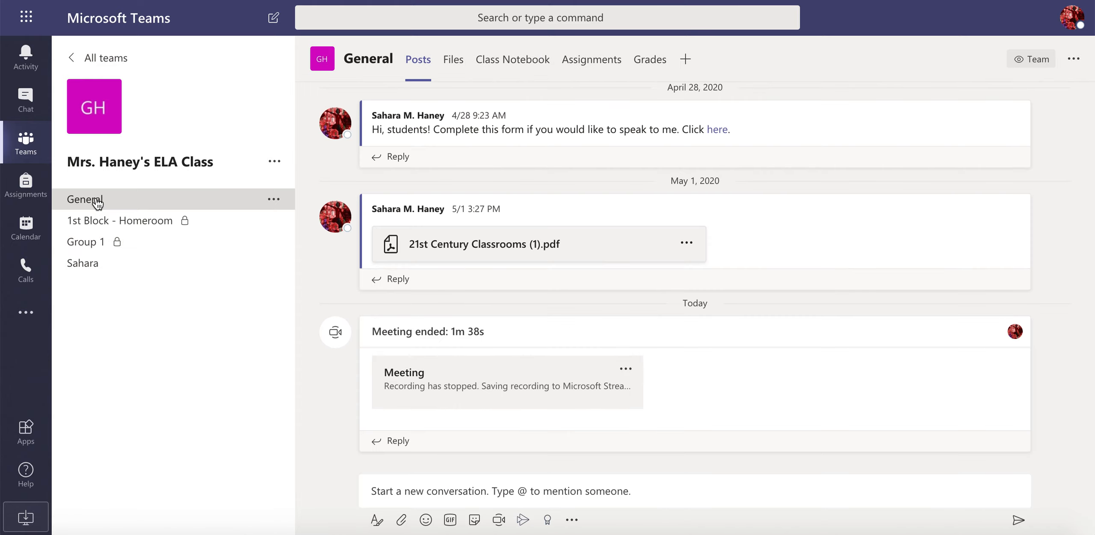
{"action": "mouse_move", "coordinate": [355, 294]}
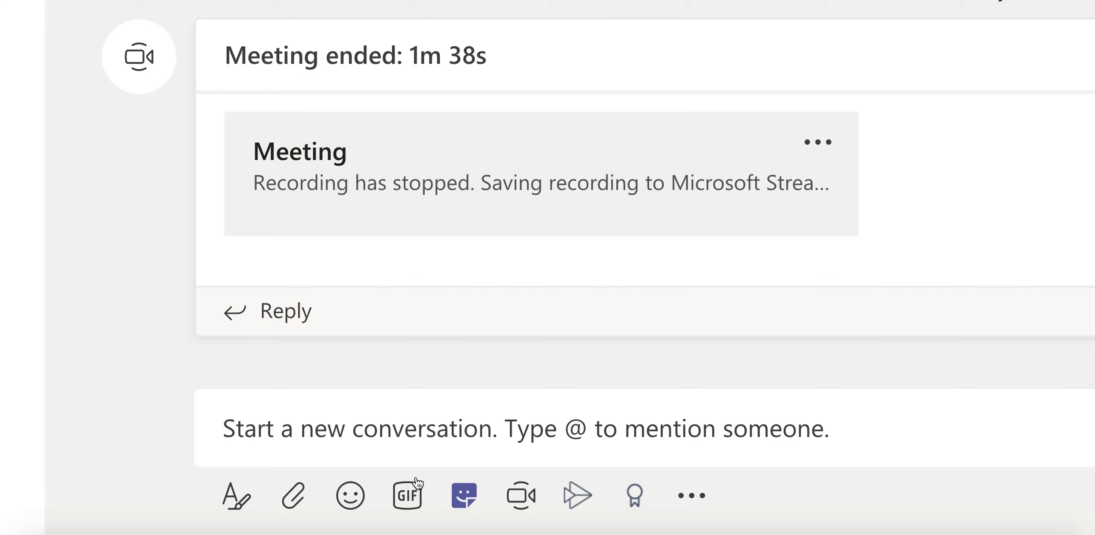
{"action": "mouse_move", "coordinate": [522, 496]}
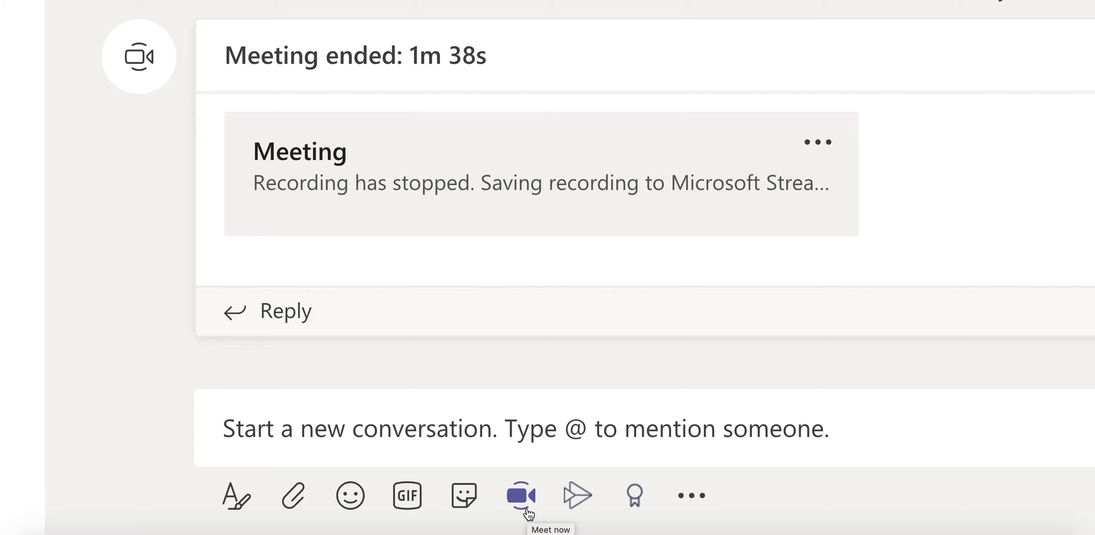
Step: Set up a Meet now meeting in the General channel with the subject 'Music'
{"action": "left_click", "coordinate": [521, 495]}
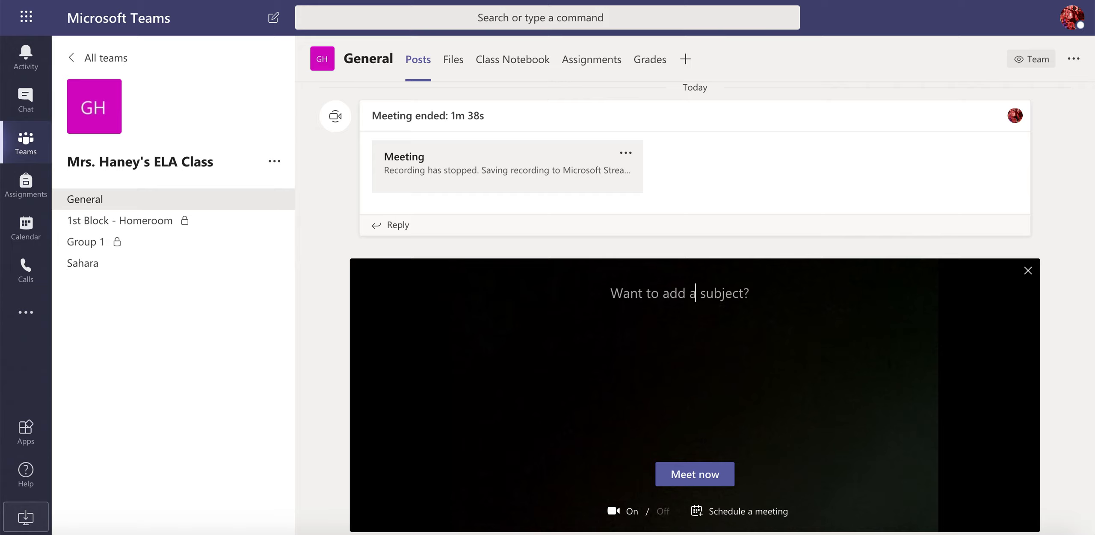
{"action": "type", "text": "u"}
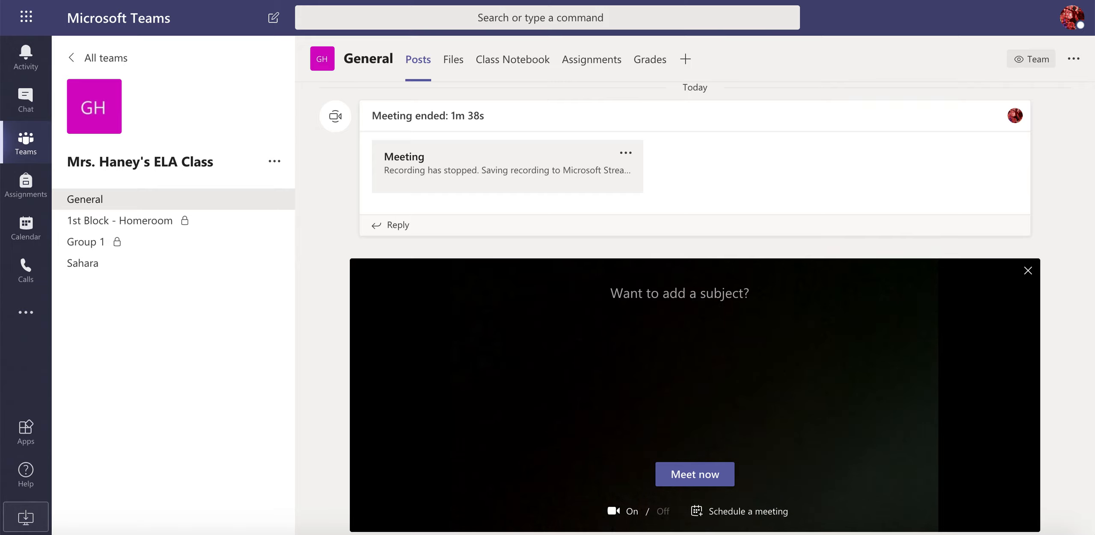
{"action": "type", "text": "Music"}
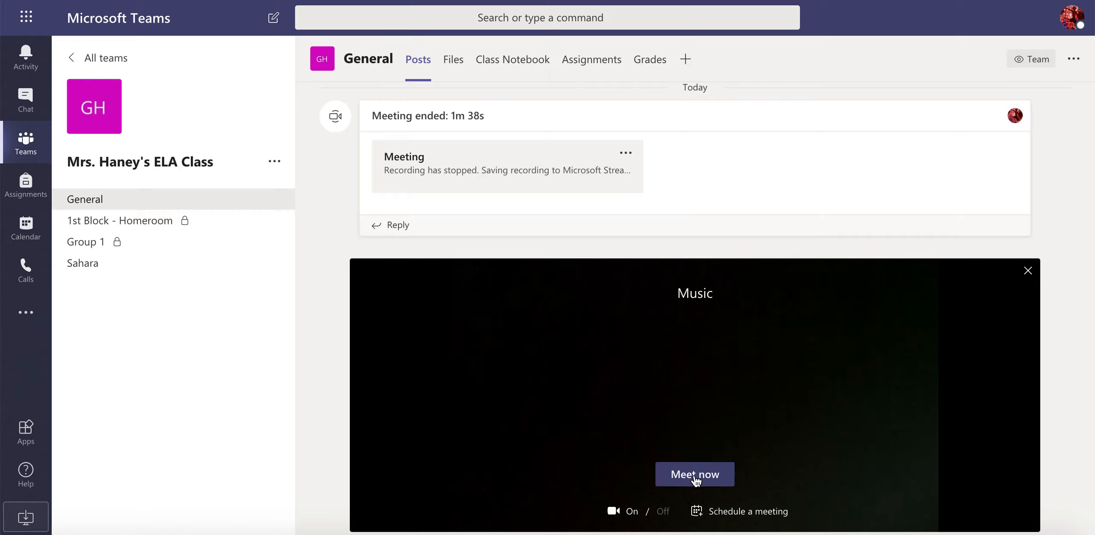
Step: Start the Music meeting and show the More actions list in the call toolbar
{"action": "left_click", "coordinate": [695, 475]}
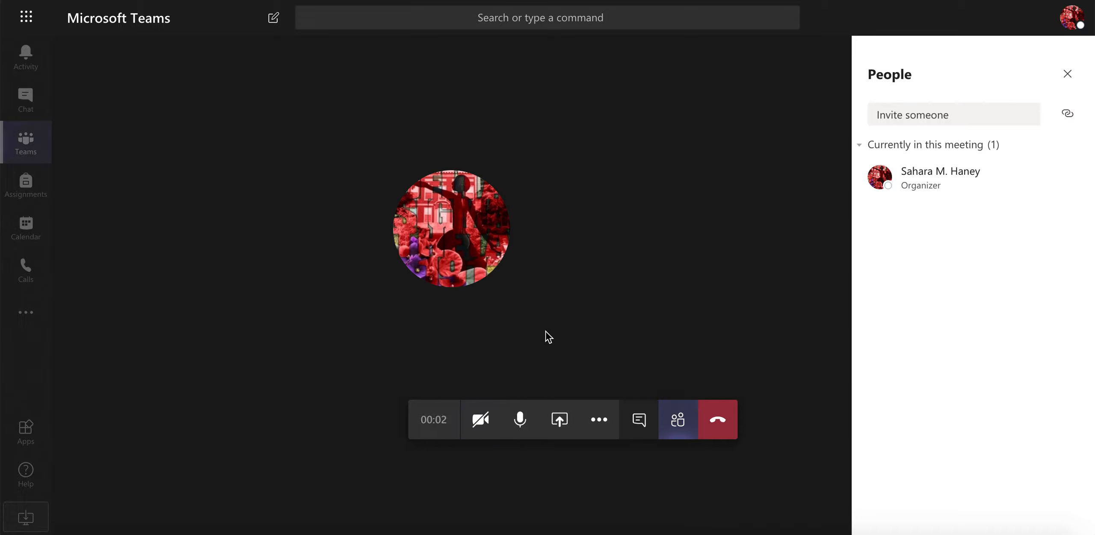
{"action": "mouse_move", "coordinate": [718, 420]}
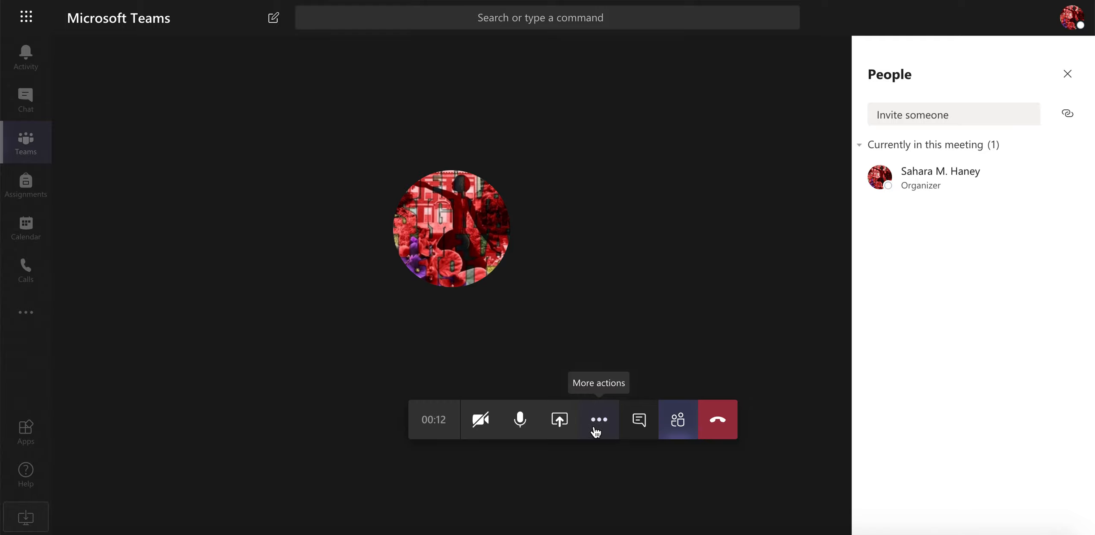
{"action": "left_click", "coordinate": [599, 420]}
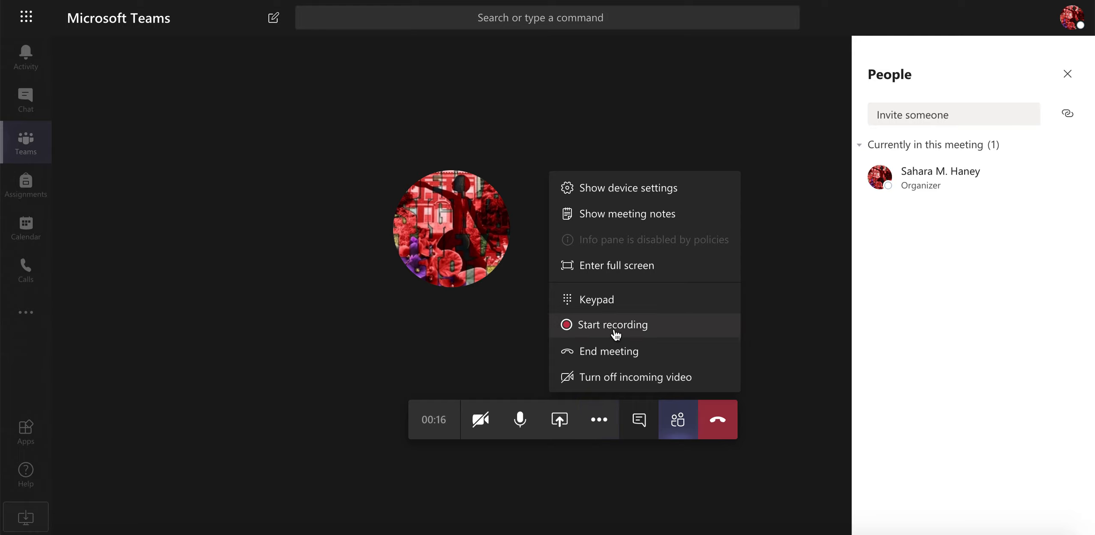
Step: Start recording the Music meeting
{"action": "left_click", "coordinate": [613, 325]}
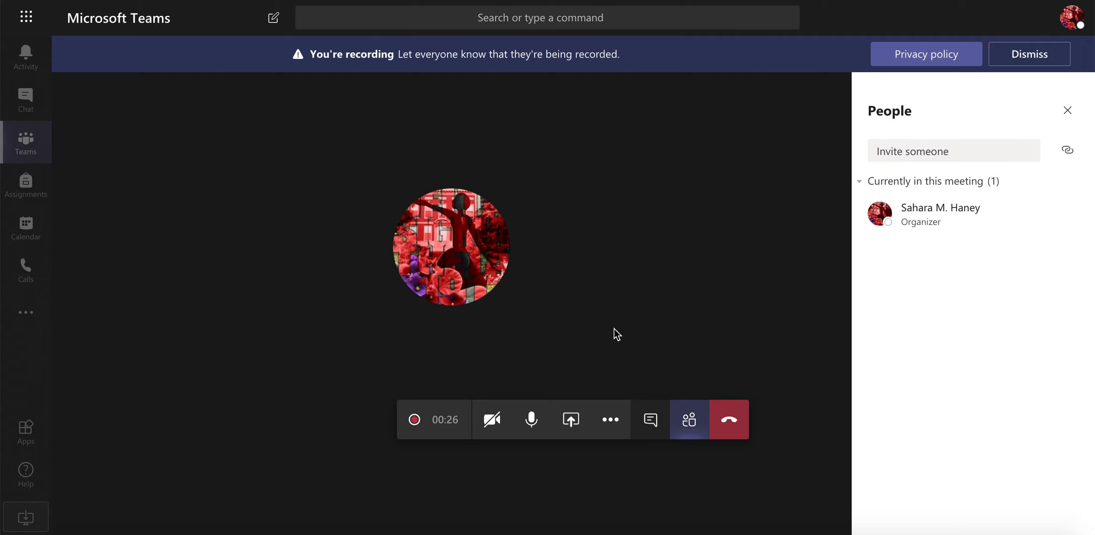
{"action": "mouse_move", "coordinate": [614, 391]}
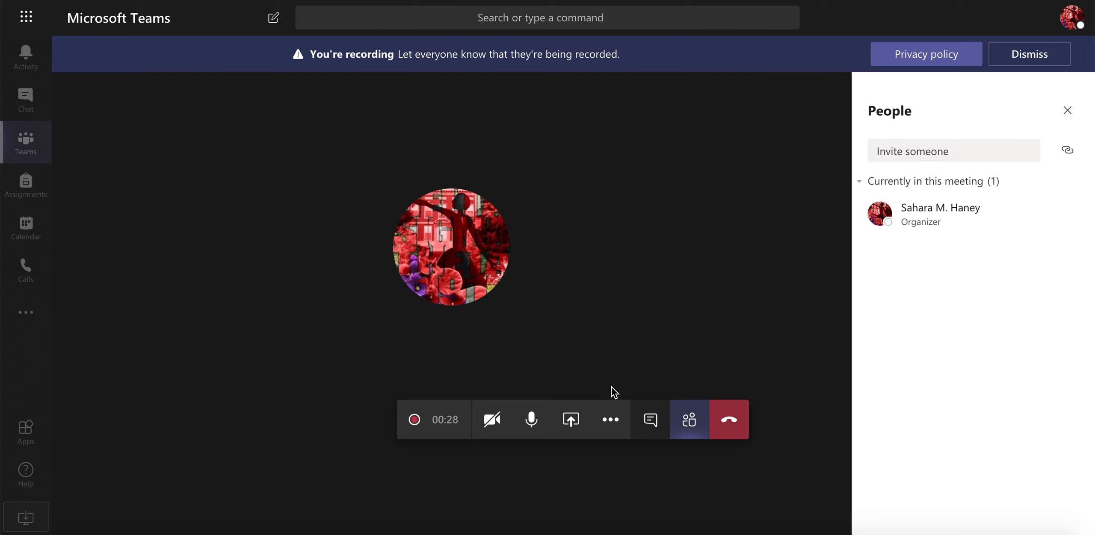
Step: Stop the recording and confirm, so it saves to Microsoft Stream
{"action": "left_click", "coordinate": [611, 419]}
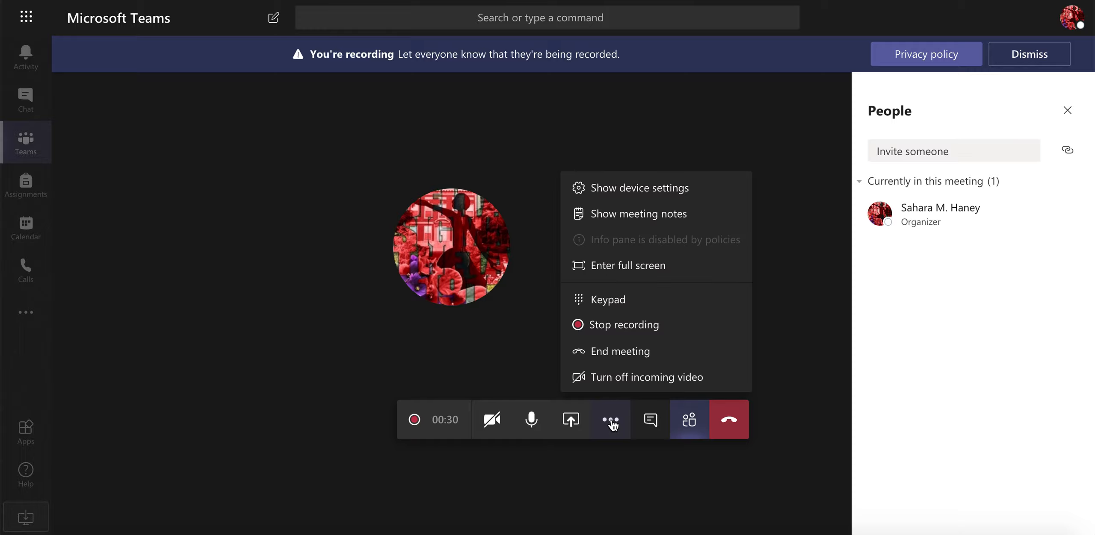
{"action": "left_click", "coordinate": [624, 325]}
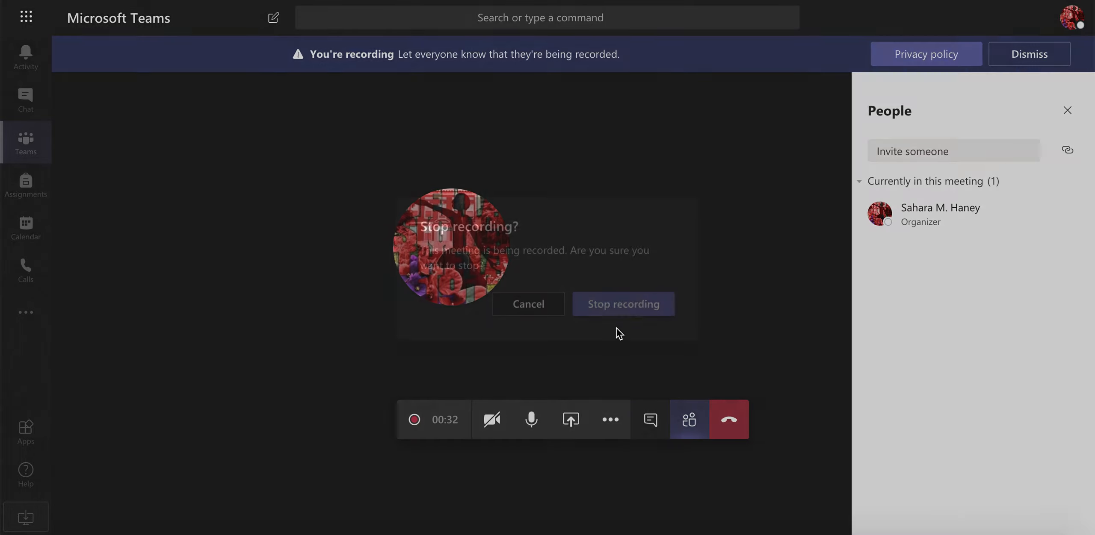
{"action": "left_click", "coordinate": [621, 304]}
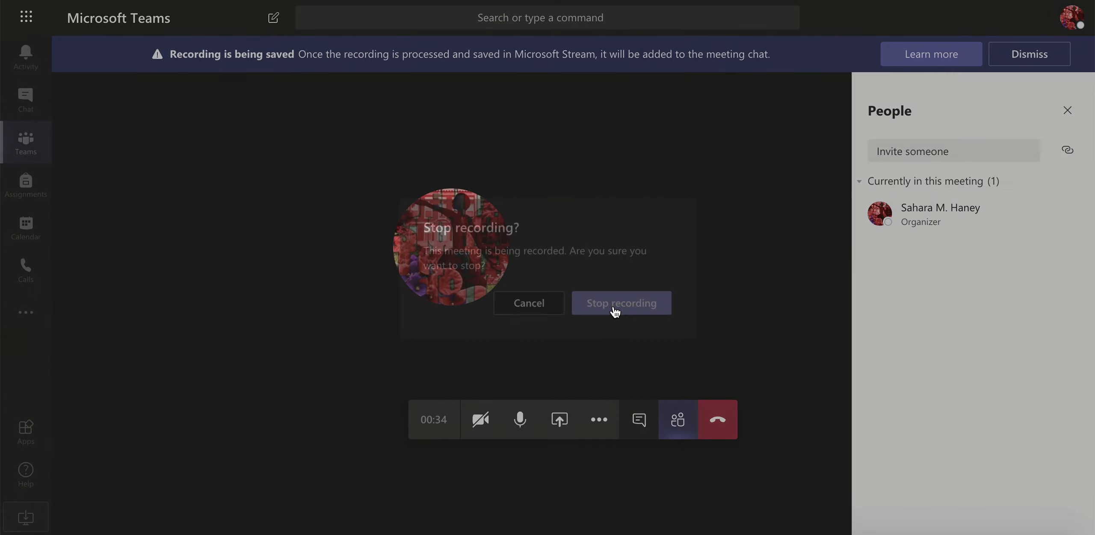
{"action": "left_click", "coordinate": [621, 303]}
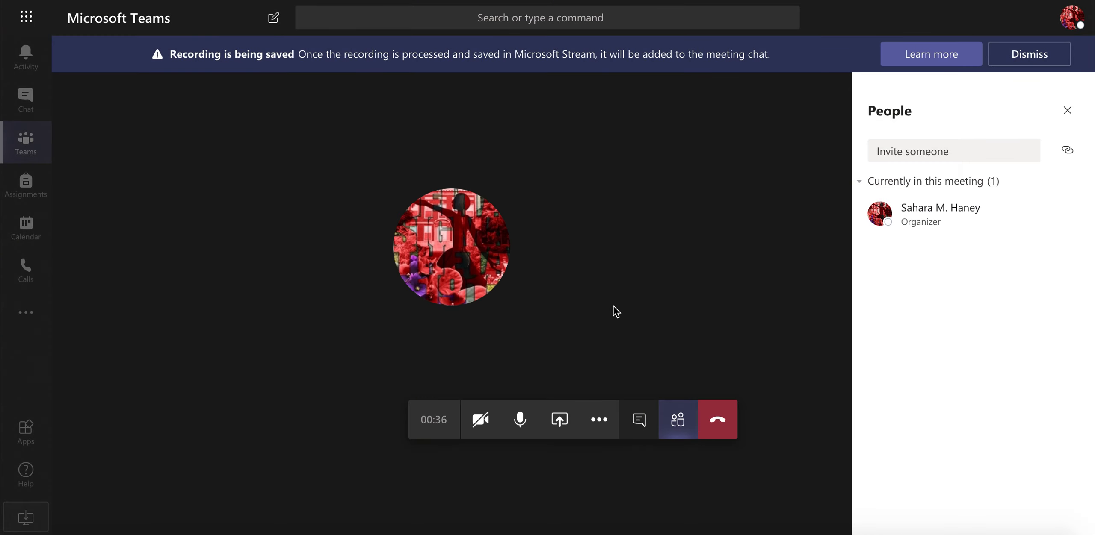
{"action": "mouse_move", "coordinate": [598, 419]}
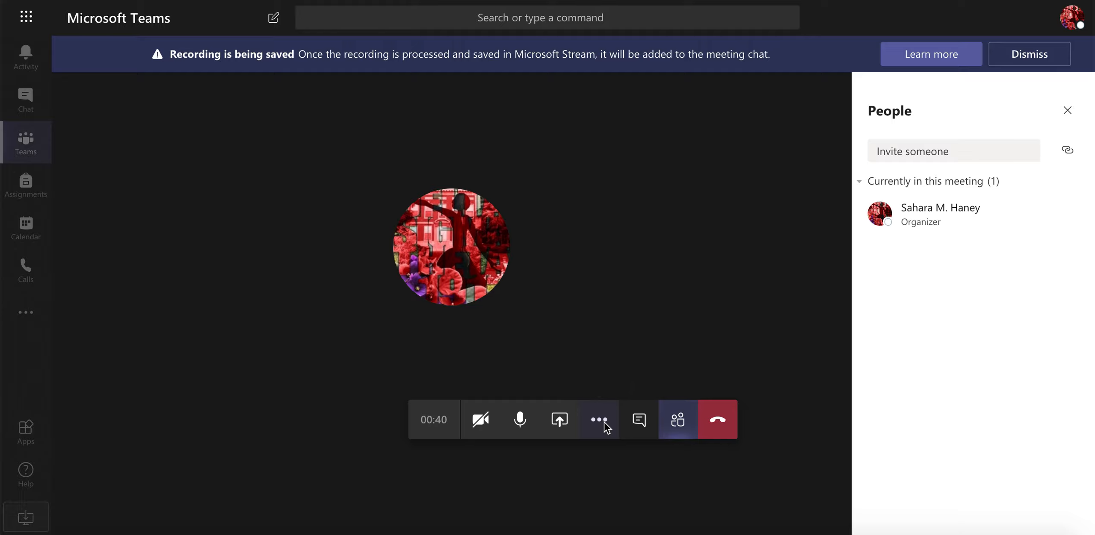
Step: End the Music meeting for everyone via More actions
{"action": "left_click", "coordinate": [599, 419]}
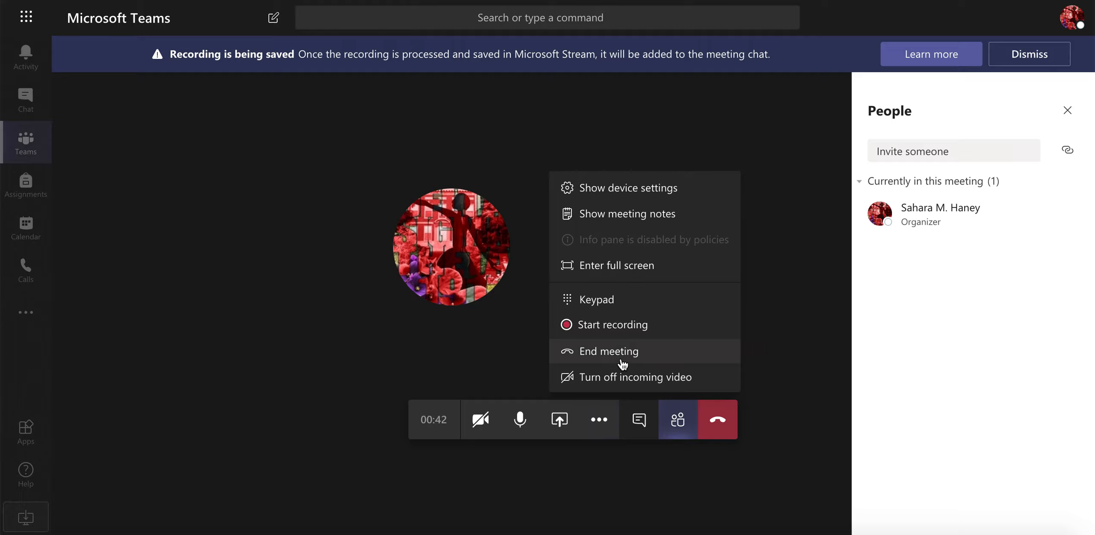
{"action": "left_click", "coordinate": [608, 351]}
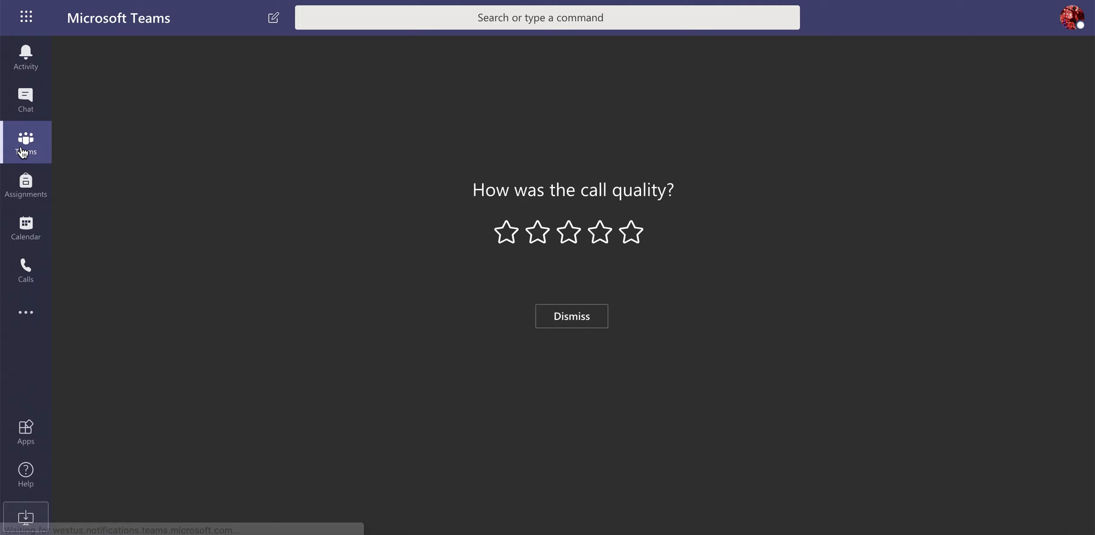
Step: Go back to the class team's General channel and review the posted Music meeting
{"action": "left_click", "coordinate": [572, 317]}
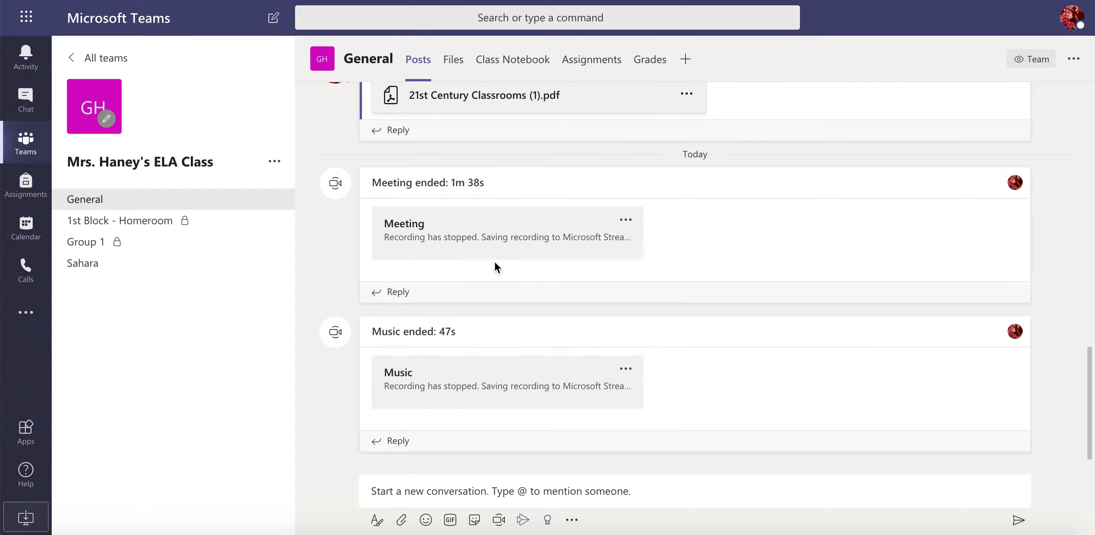
{"action": "mouse_move", "coordinate": [432, 407]}
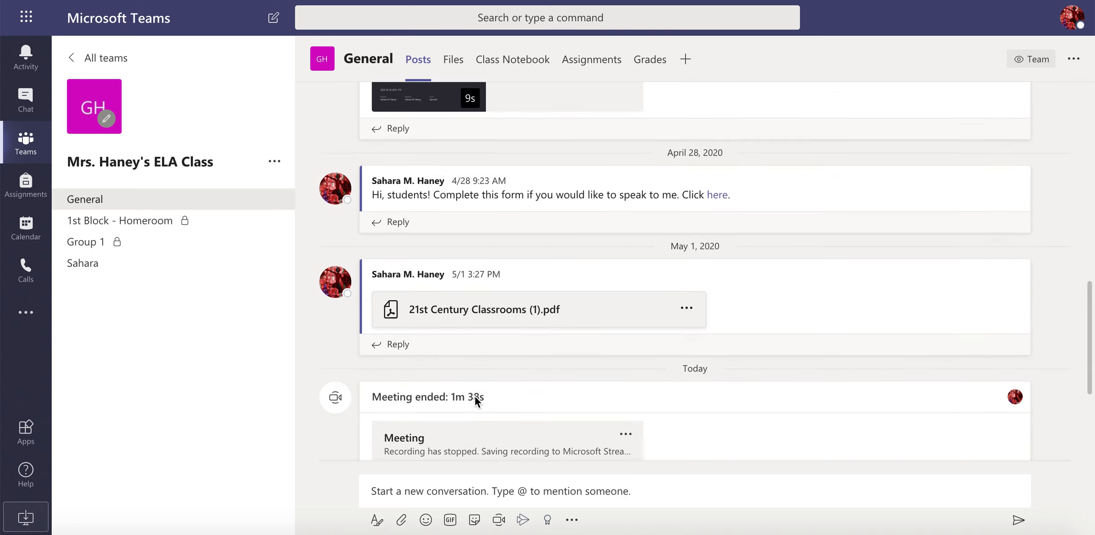
{"action": "scroll", "scroll_direction": "up", "scroll_amount": 3}
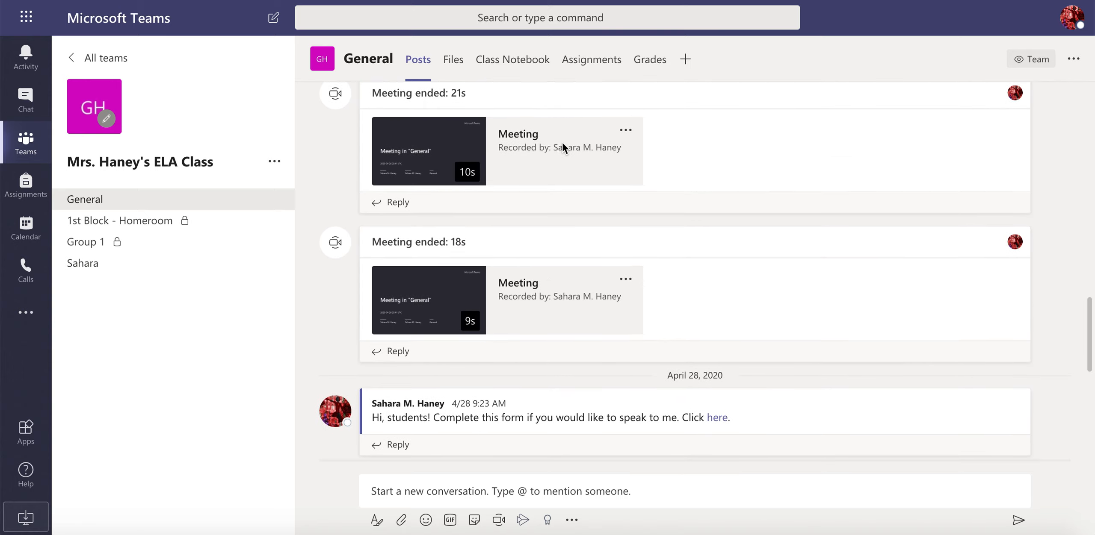
{"action": "mouse_move", "coordinate": [573, 277]}
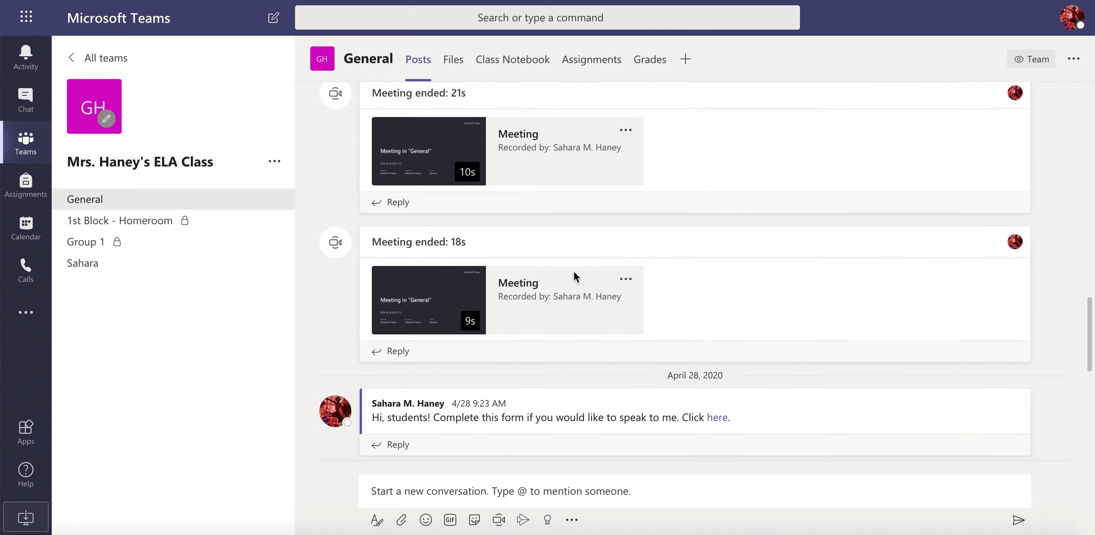